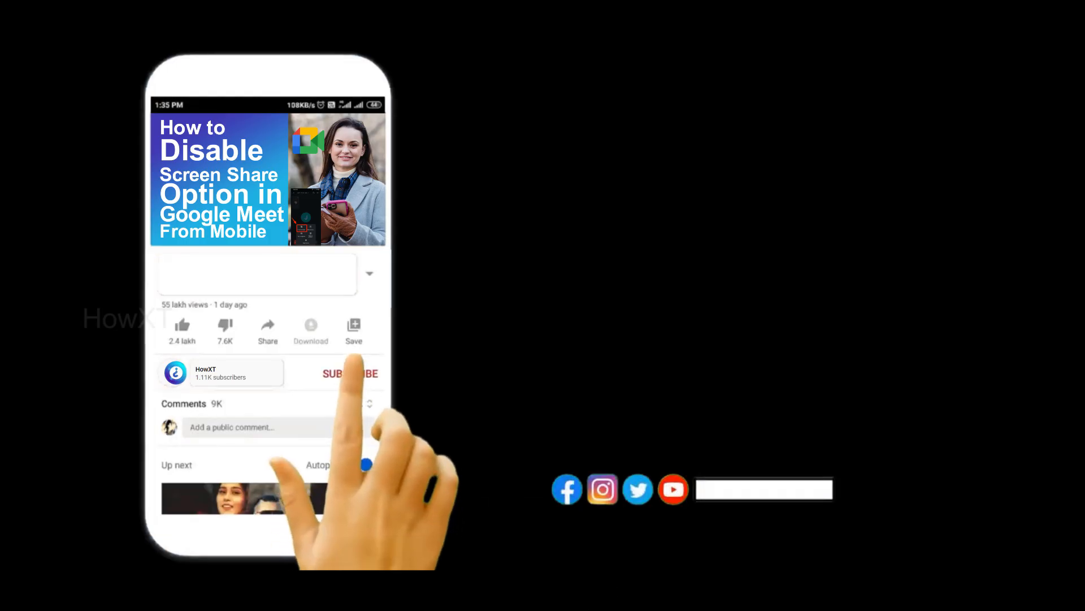
- Launch the pinned Settings app from the Start menu, landing on System
{"action": "left_click", "coordinate": [349, 373]}
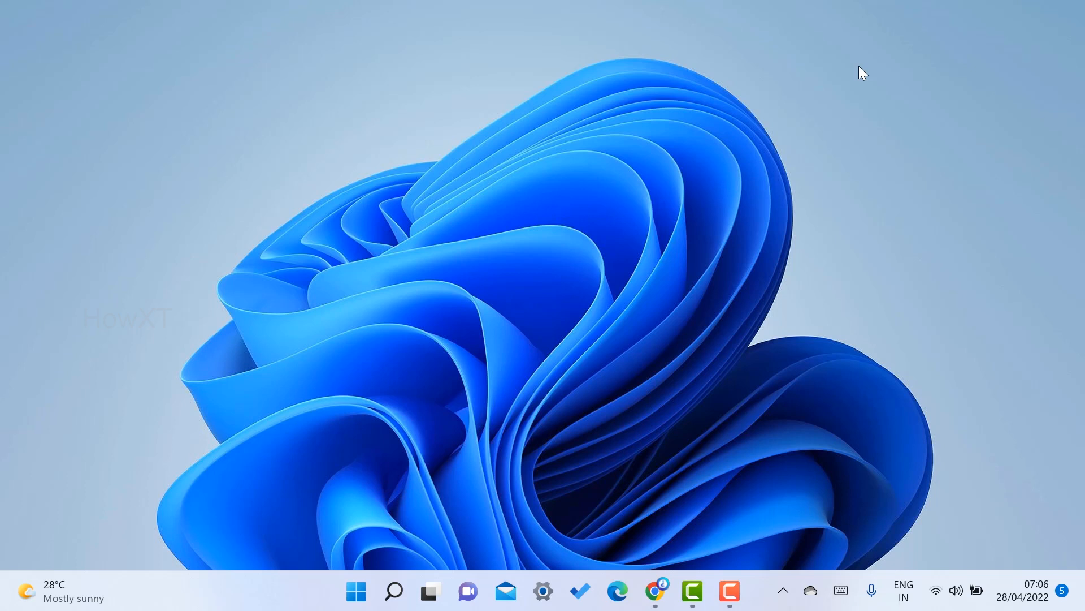
{"action": "mouse_move", "coordinate": [831, 74]}
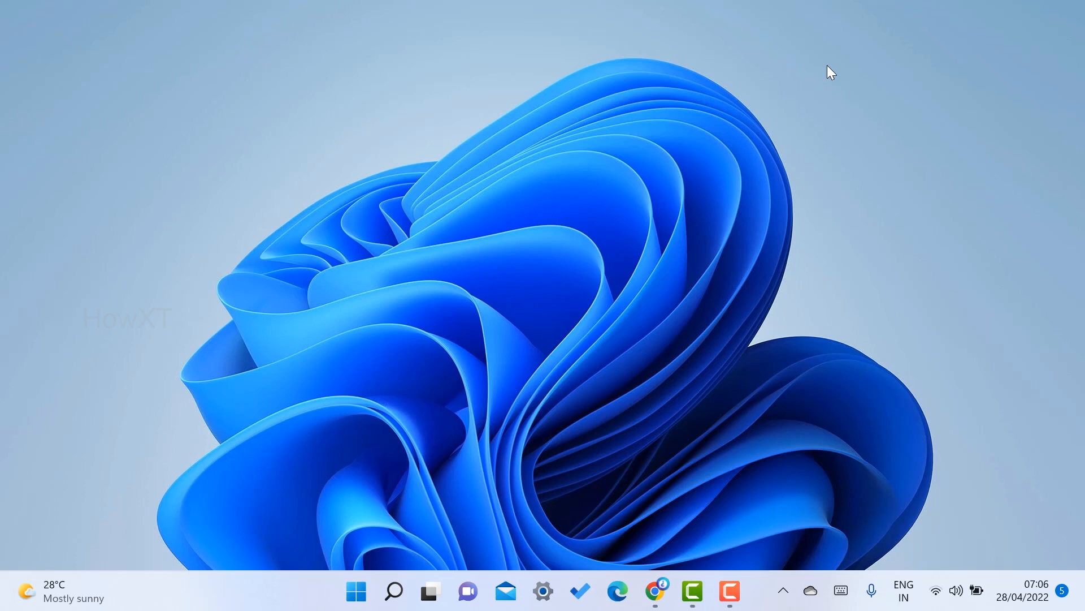
{"action": "mouse_move", "coordinate": [544, 590]}
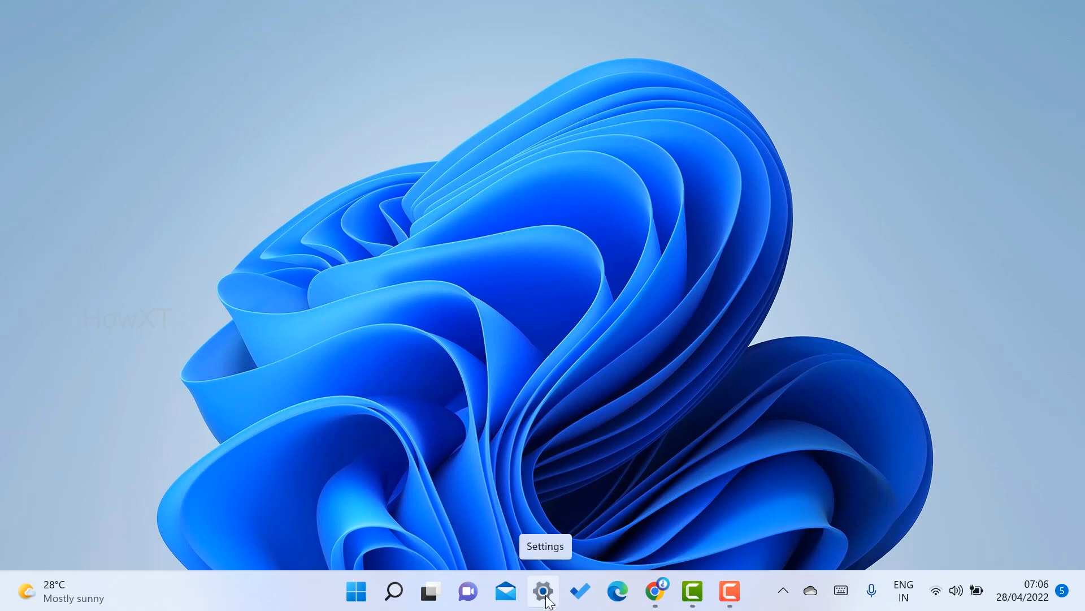
{"action": "left_click", "coordinate": [544, 591]}
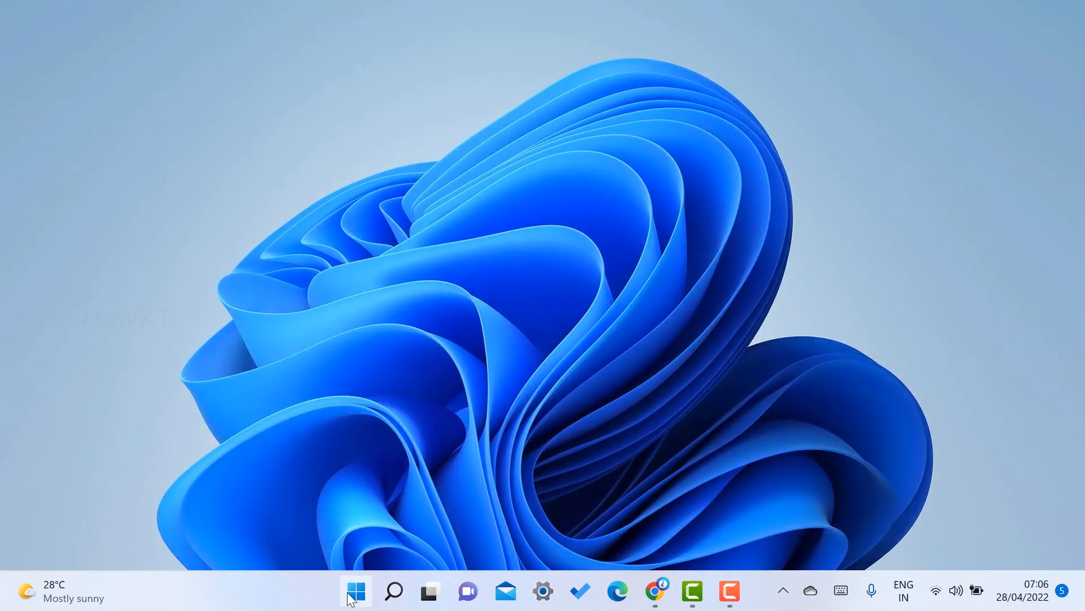
{"action": "left_click", "coordinate": [355, 590]}
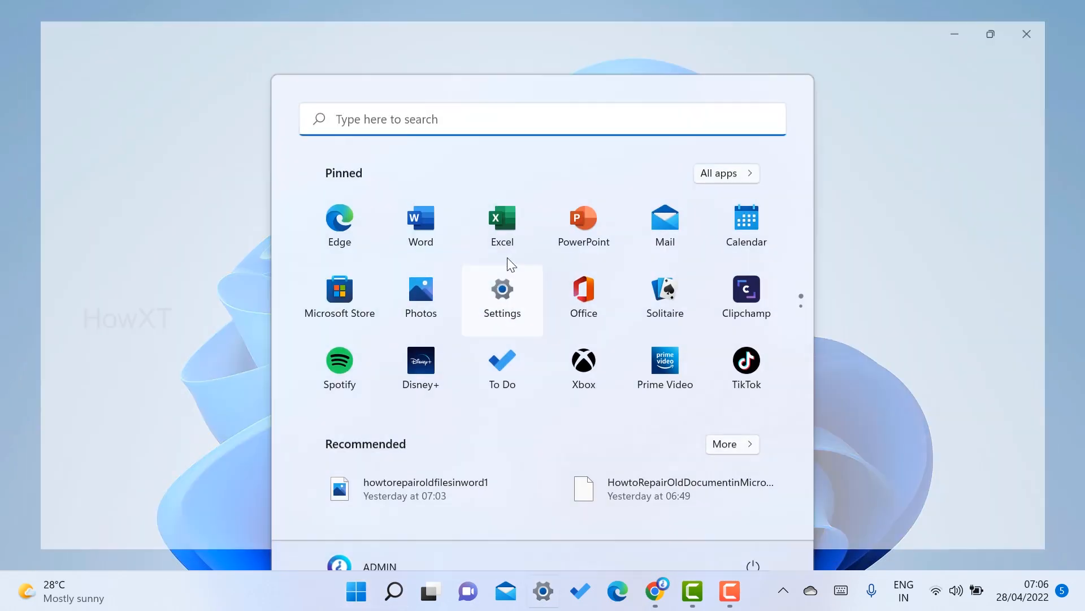
{"action": "left_click", "coordinate": [502, 289]}
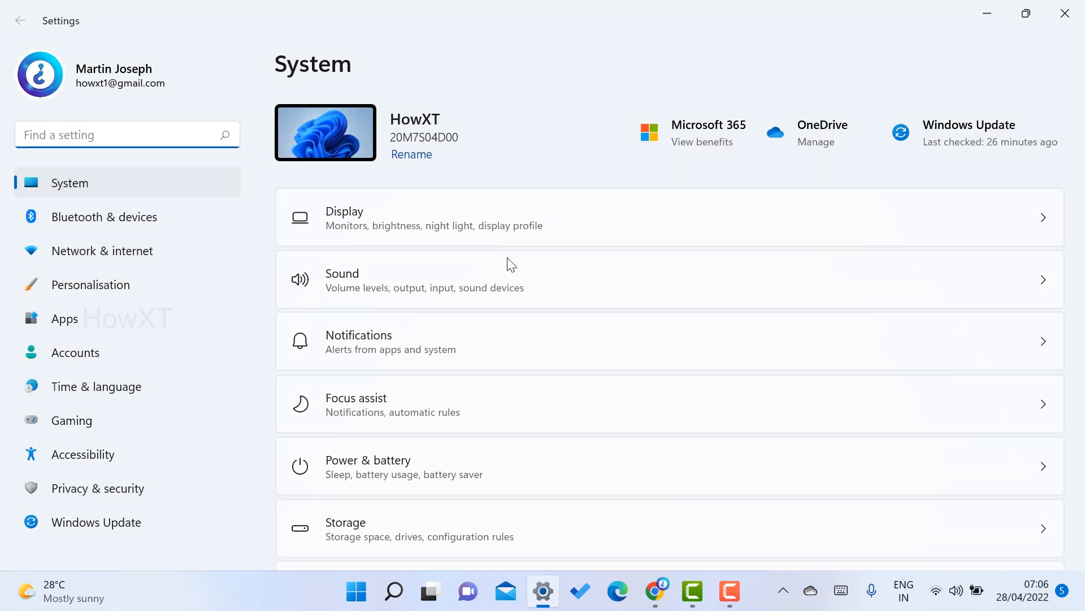
{"action": "mouse_move", "coordinate": [349, 81]}
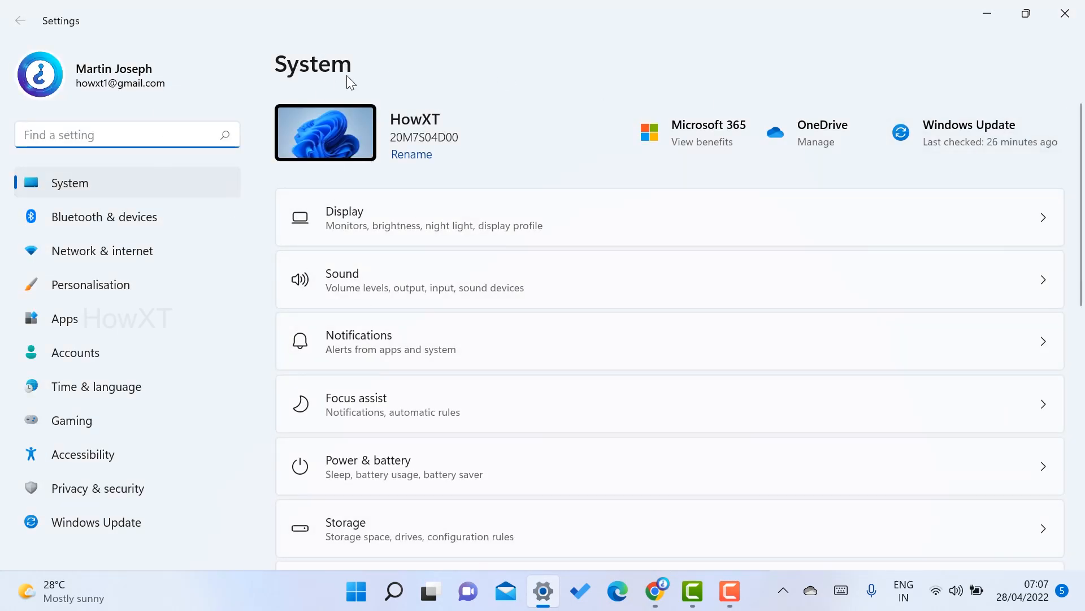
- Scroll the System page to reach Storage, showing Windows (C:) at 157 GB of 197 GB
{"action": "scroll", "scroll_direction": "down", "scroll_amount": 3}
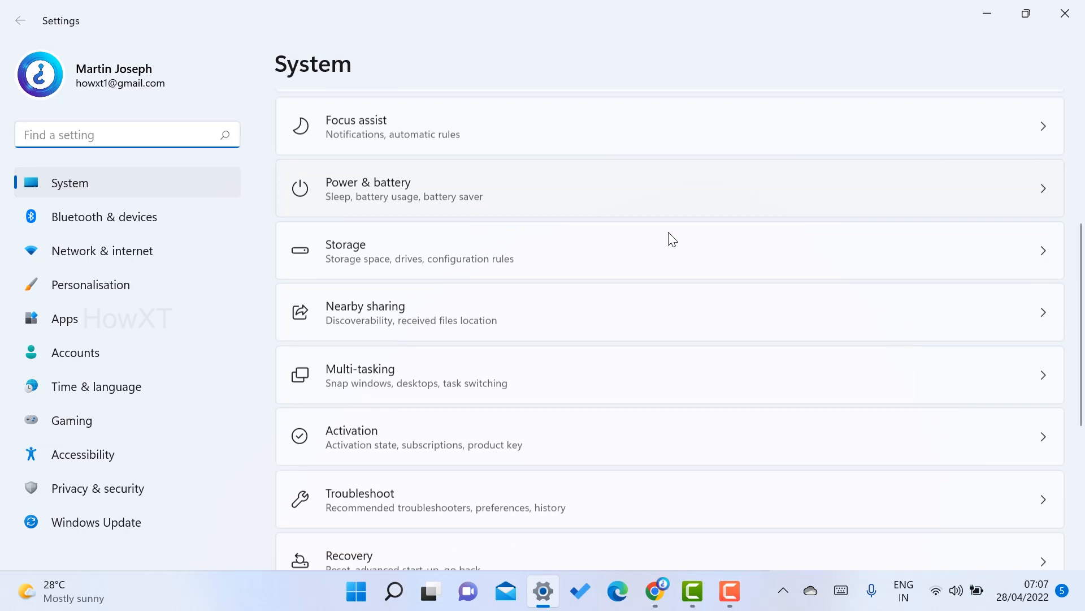
{"action": "scroll", "scroll_direction": "up", "scroll_amount": 3}
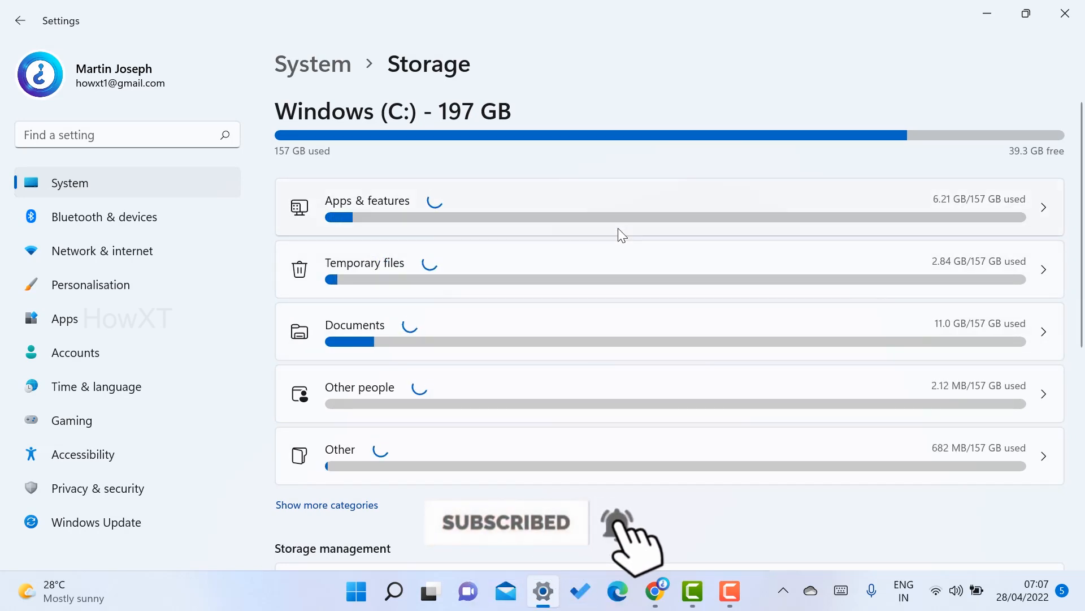
- Scroll down the Storage page and expand Advanced storage settings to reveal Disks & volumes
{"action": "scroll", "scroll_direction": "down", "scroll_amount": 3}
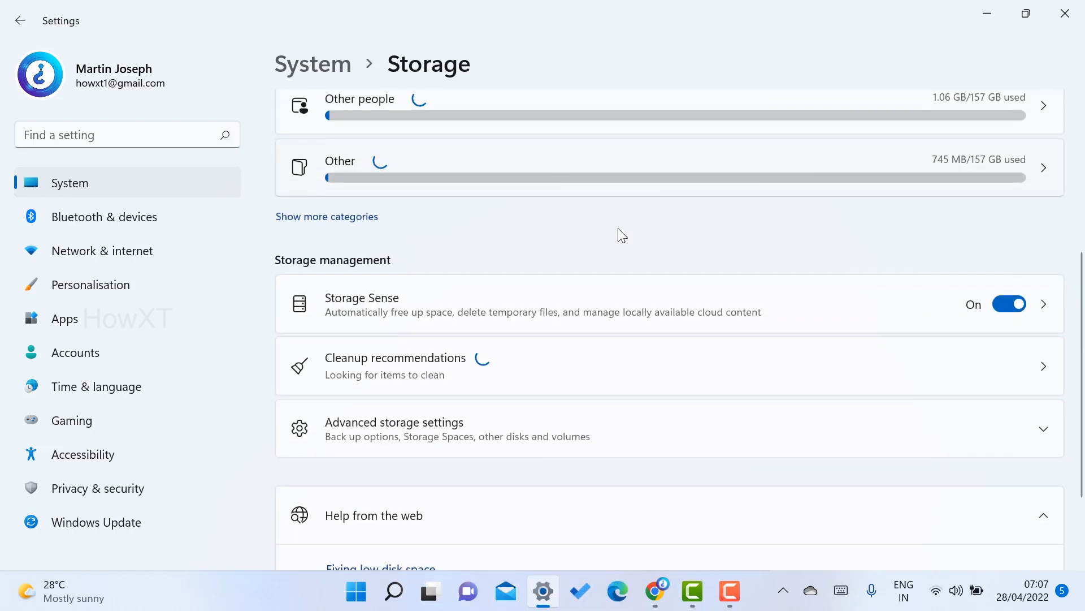
{"action": "scroll", "scroll_direction": "down", "scroll_amount": 3}
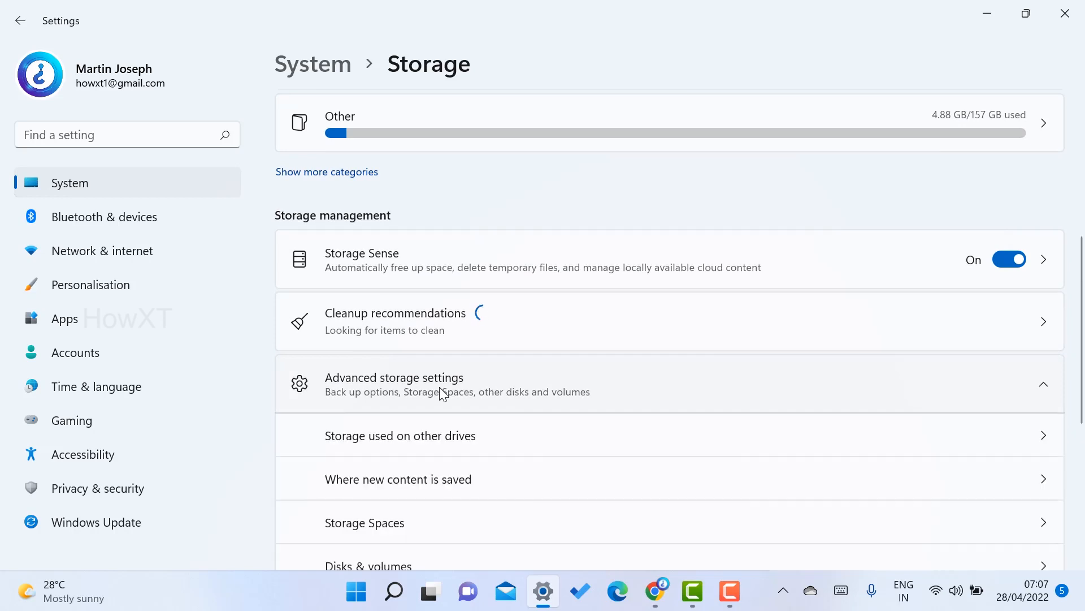
{"action": "scroll", "scroll_direction": "down", "scroll_amount": 3}
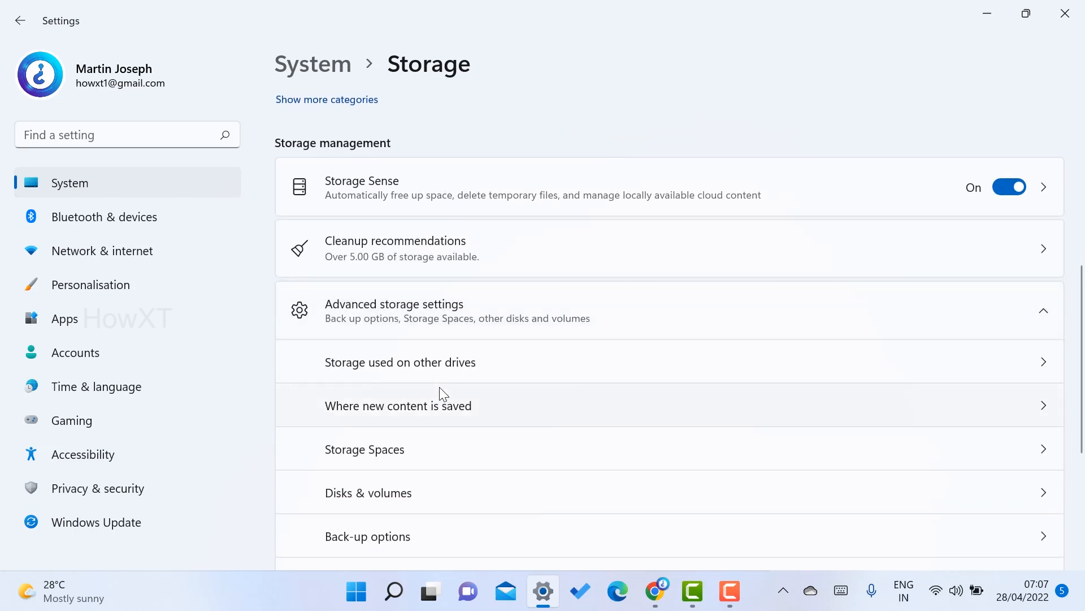
{"action": "scroll", "scroll_direction": "down", "scroll_amount": 3}
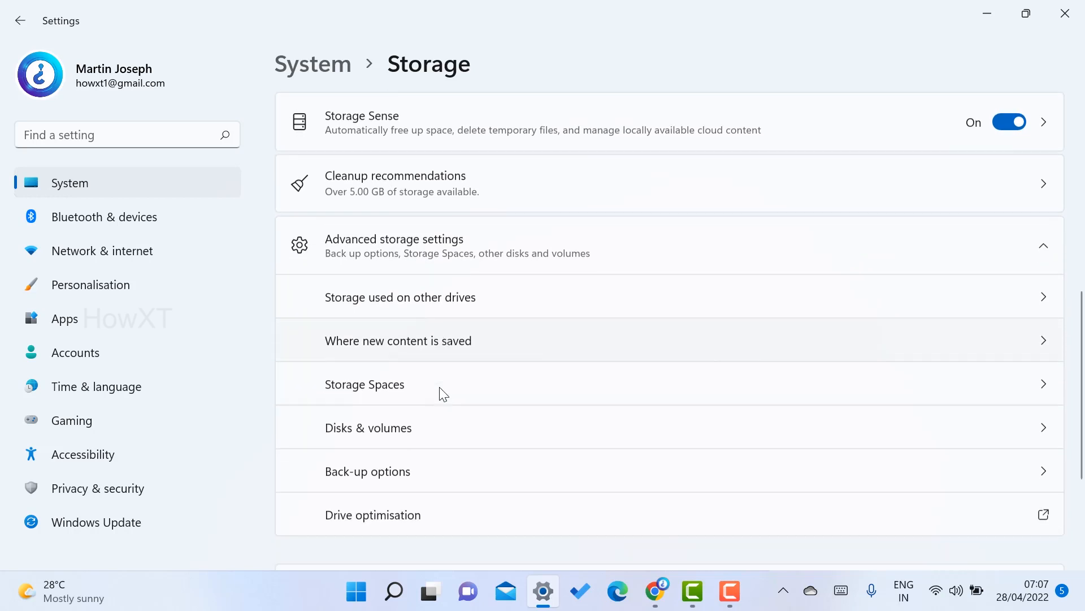
{"action": "scroll", "scroll_direction": "up", "scroll_amount": 3}
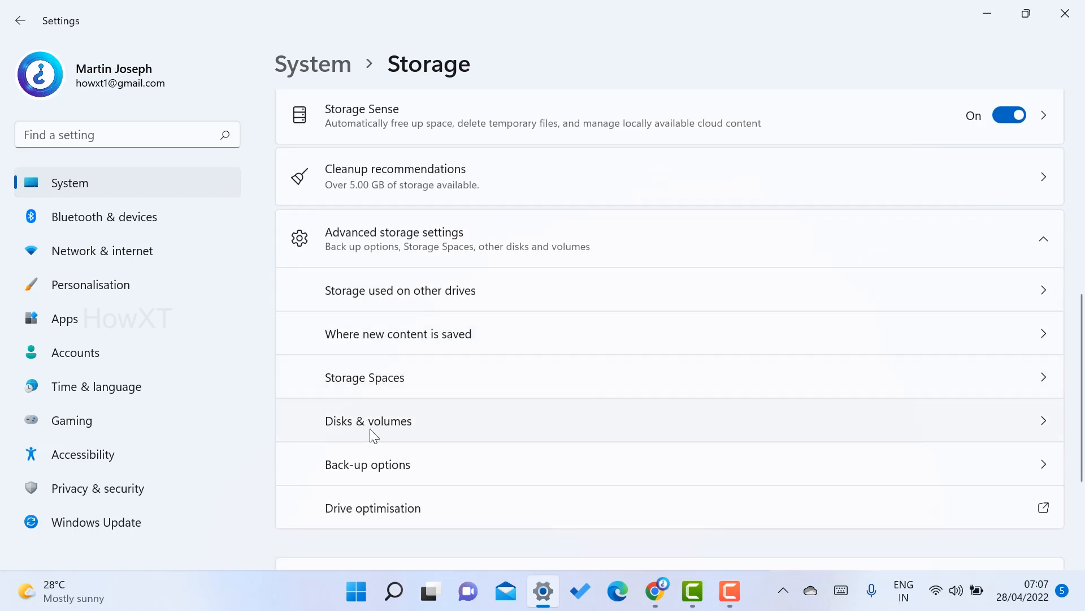
- Open Disks & volumes and review Disk 0's SYSTEM, Windows (C:), D: and WinRE_DRV partitions
{"action": "left_click", "coordinate": [368, 420]}
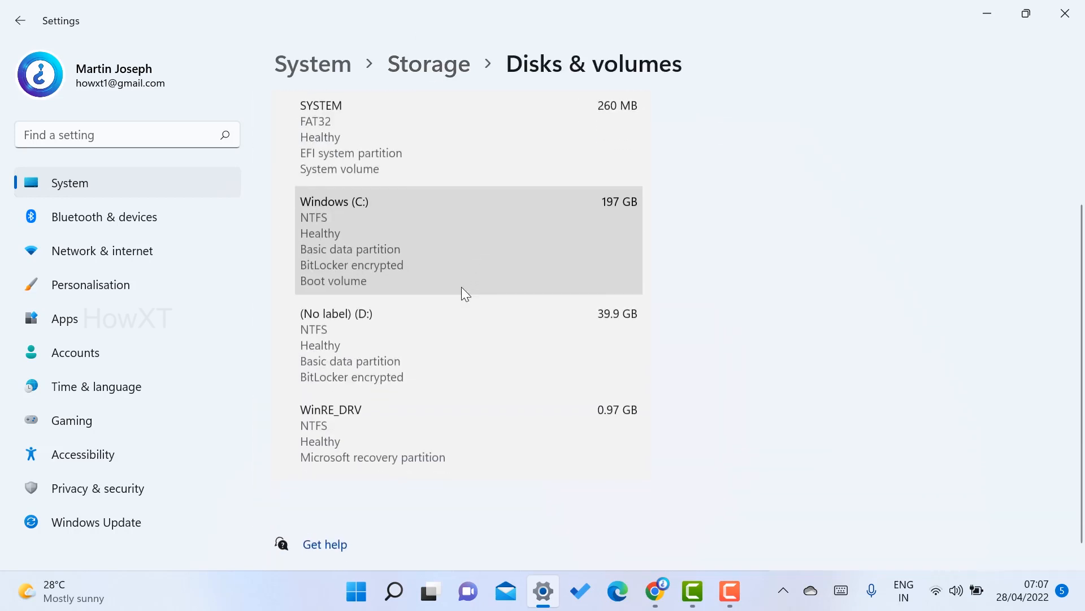
{"action": "scroll", "scroll_direction": "up", "scroll_amount": 3}
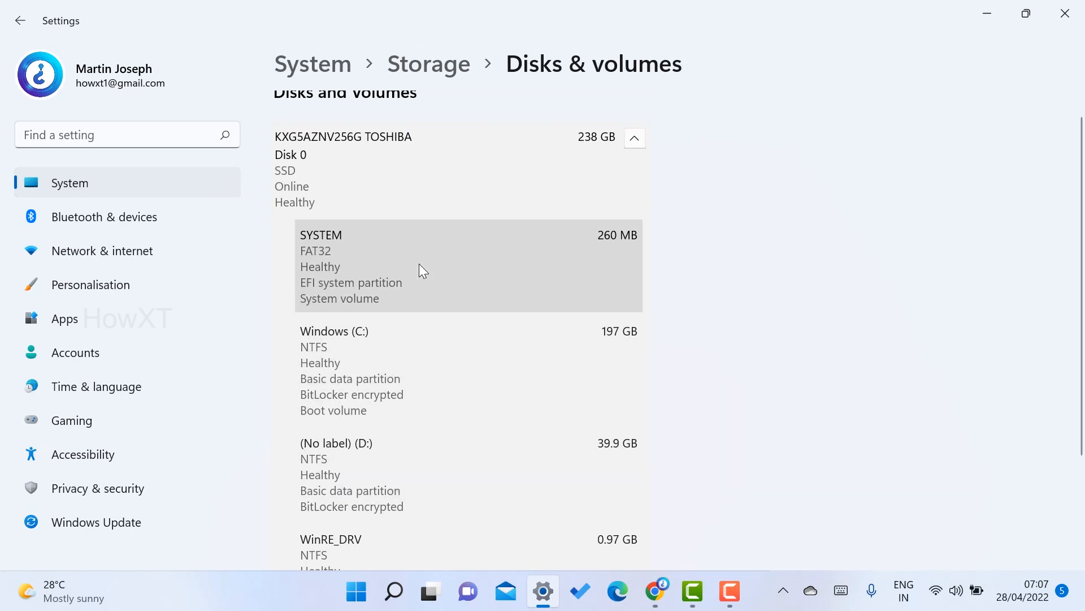
{"action": "scroll", "scroll_direction": "down", "scroll_amount": 3}
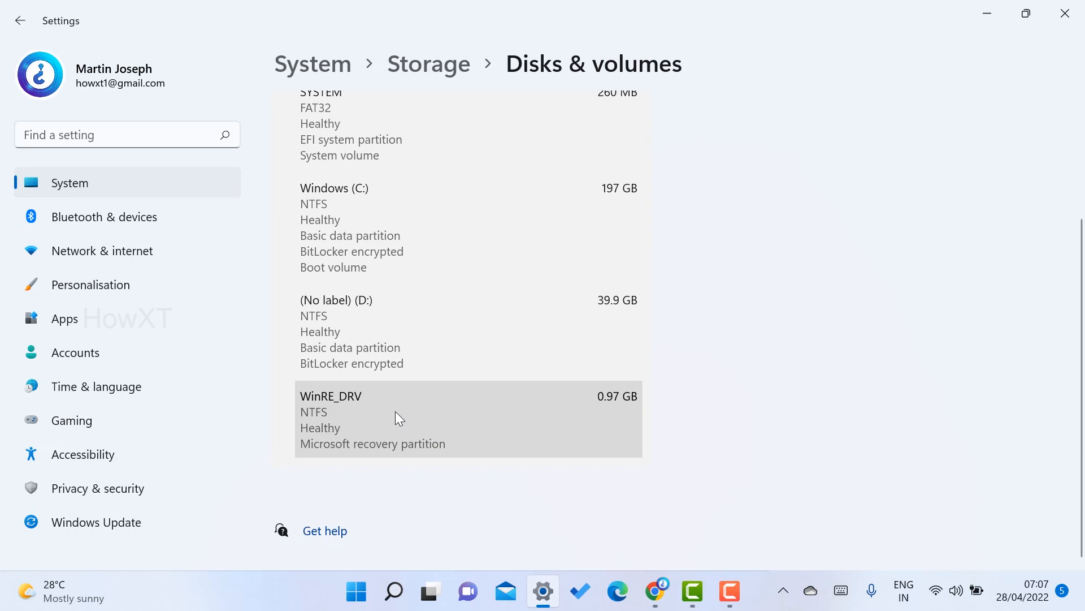
{"action": "scroll", "scroll_direction": "up", "scroll_amount": 3}
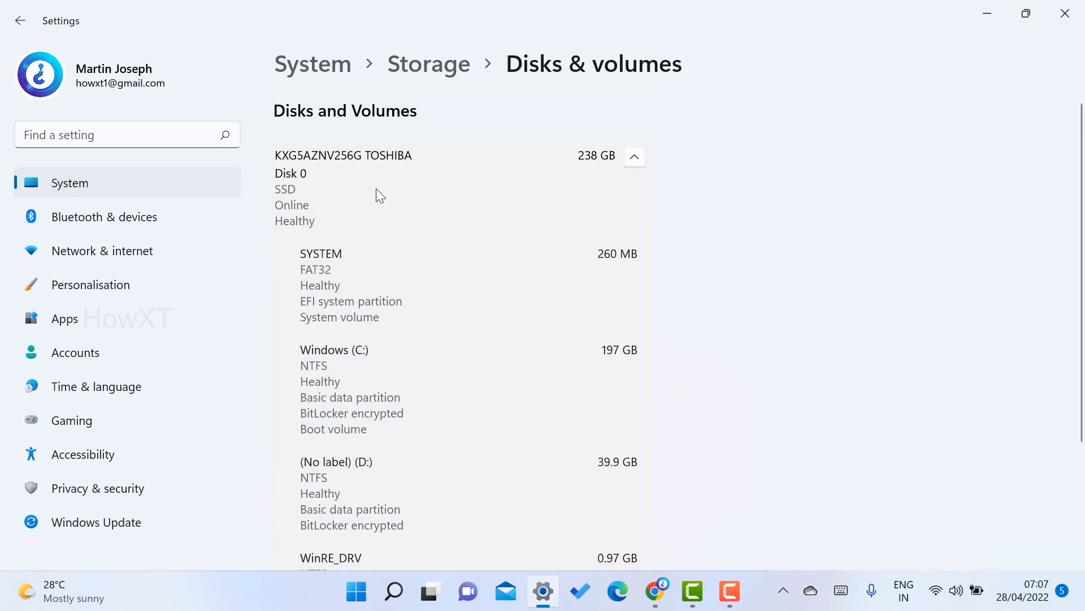
{"action": "mouse_move", "coordinate": [404, 191]}
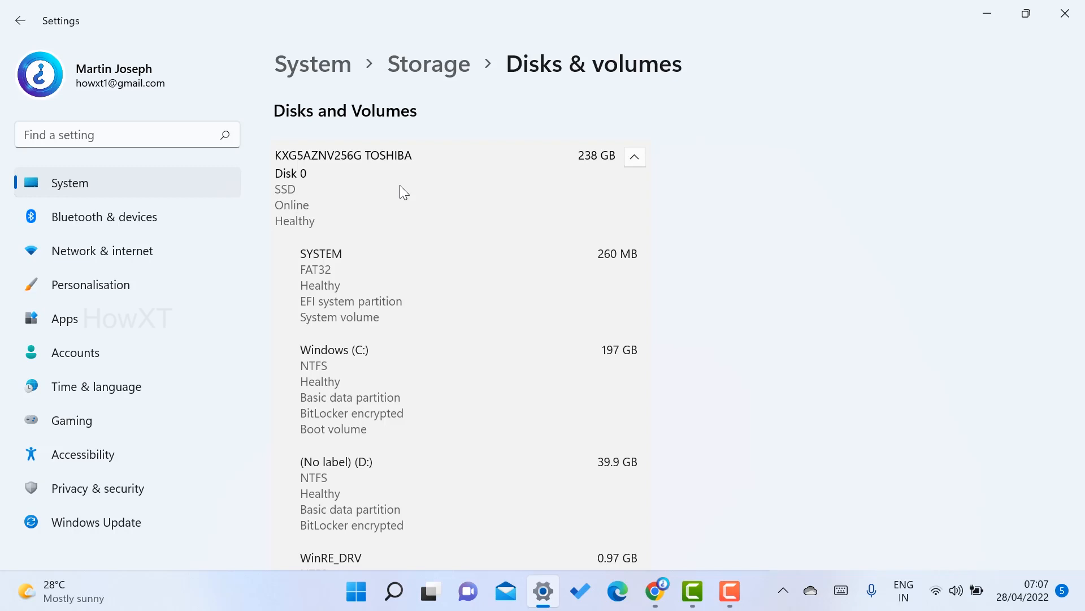
{"action": "mouse_move", "coordinate": [320, 157]}
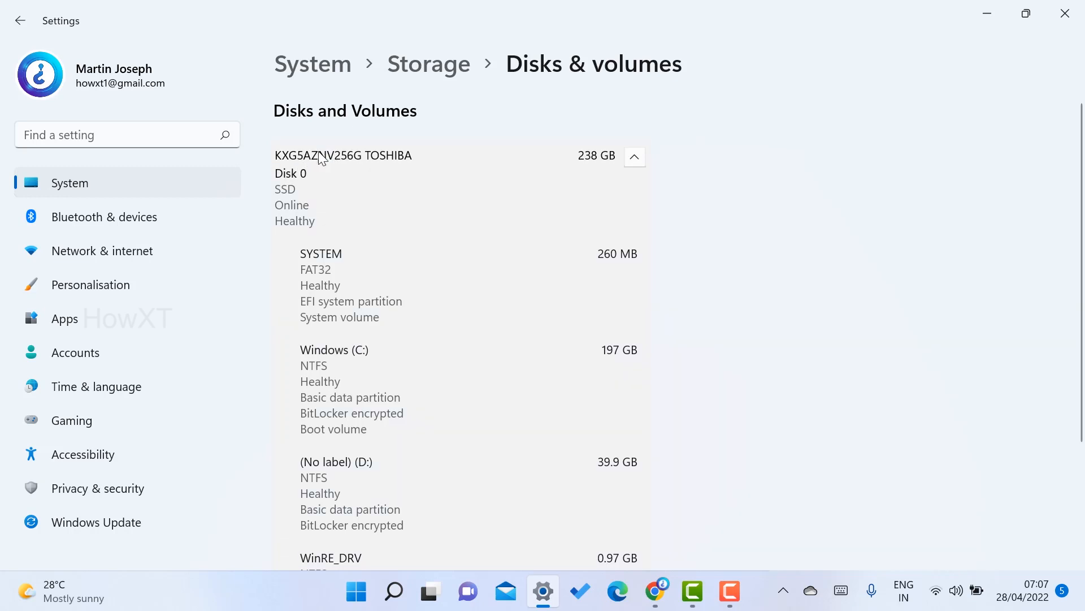
{"action": "mouse_move", "coordinate": [343, 166]}
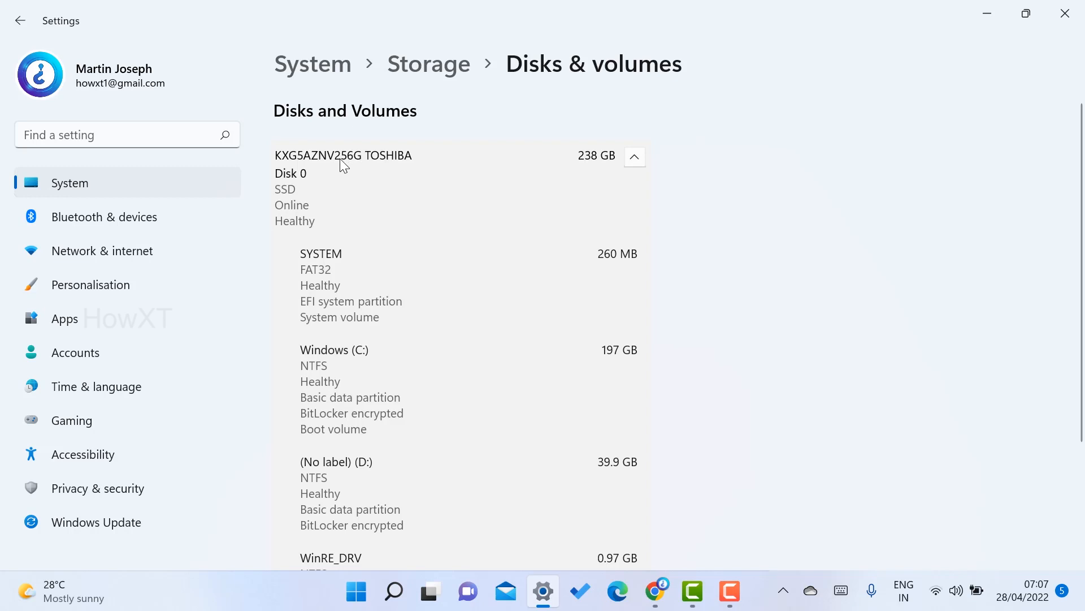
{"action": "mouse_move", "coordinate": [588, 164]}
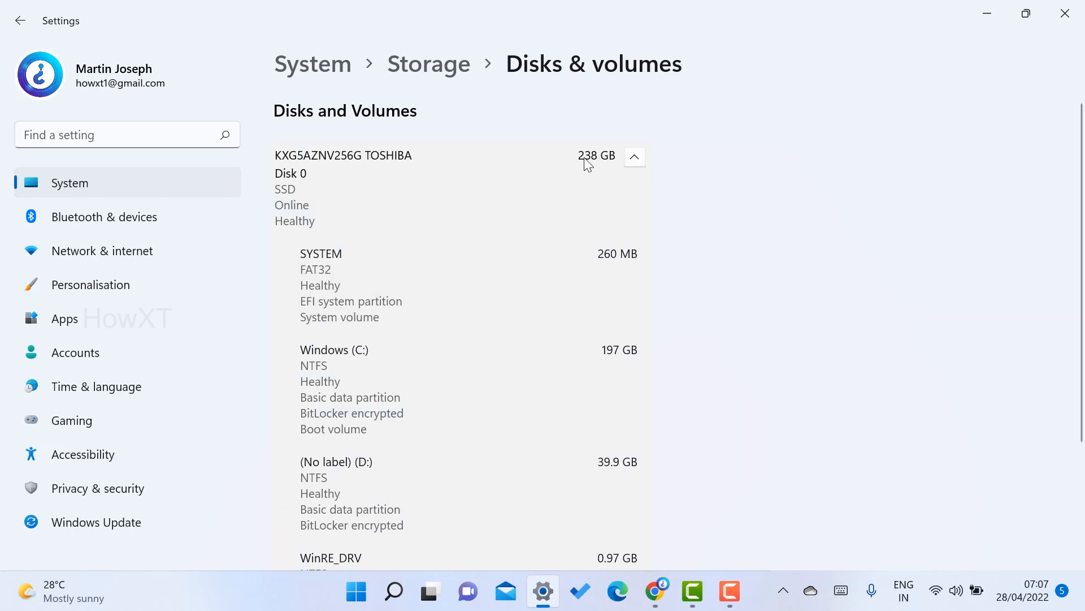
{"action": "mouse_move", "coordinate": [576, 166]}
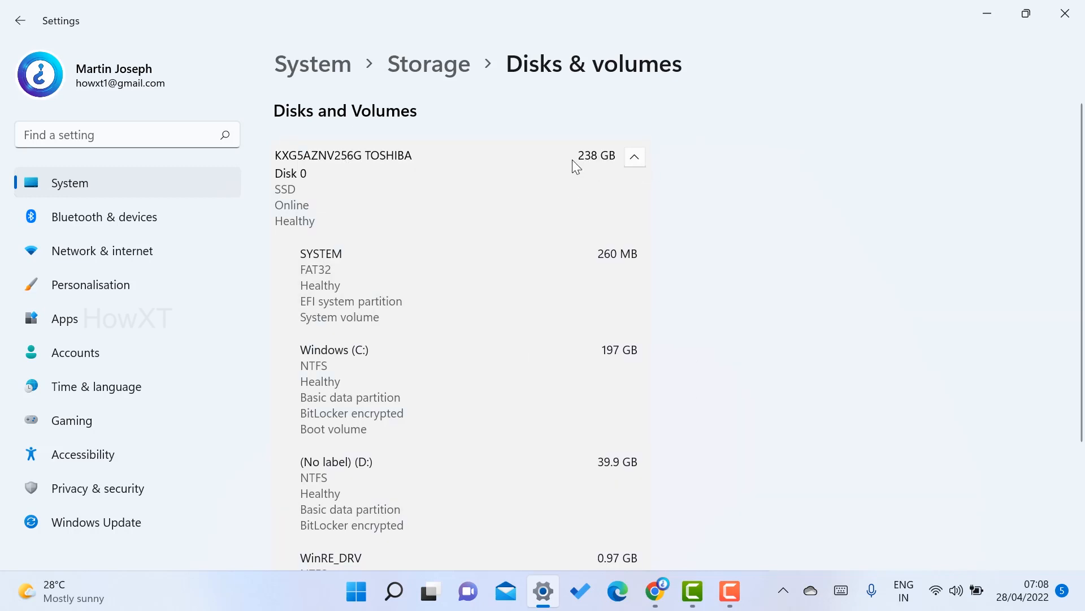
- Expand the KXG5AZNV256G TOSHIBA Disk 0 entry to show its volumes and Properties option
{"action": "left_click", "coordinate": [416, 155]}
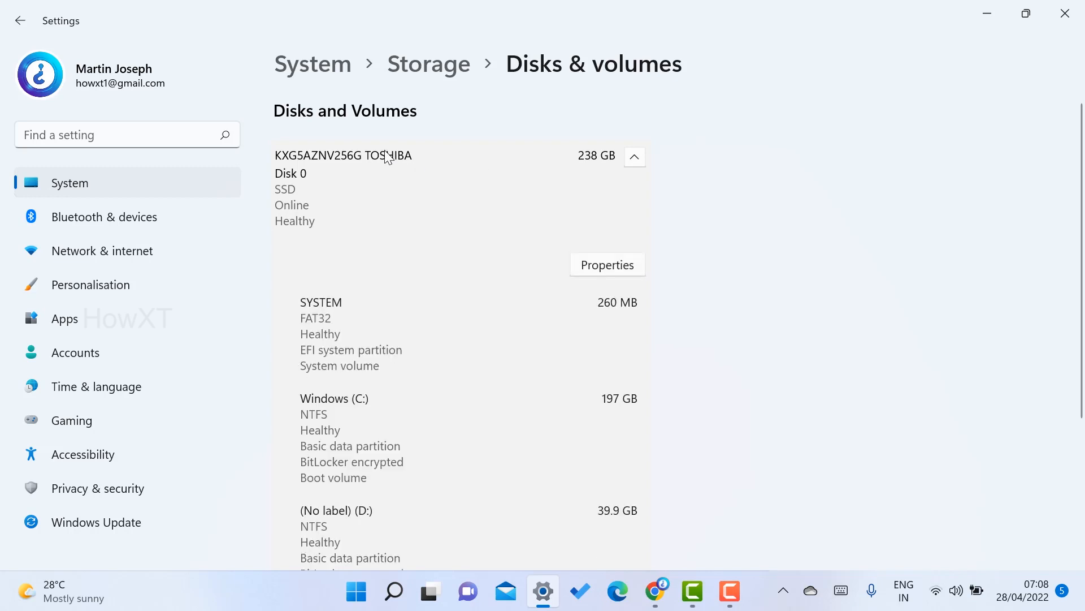
{"action": "mouse_move", "coordinate": [590, 203]}
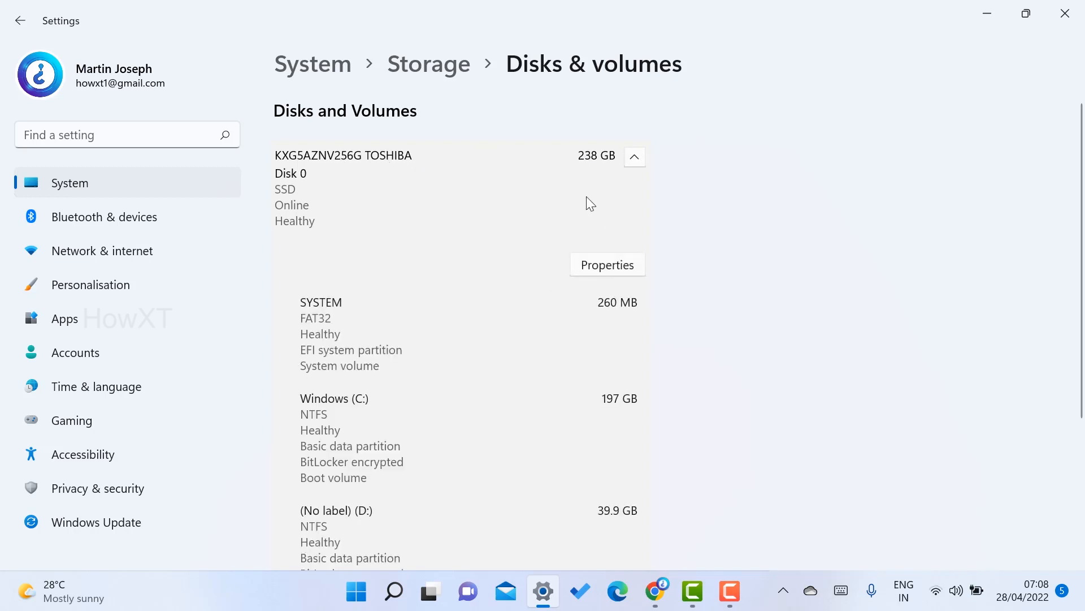
{"action": "left_click", "coordinate": [634, 157]}
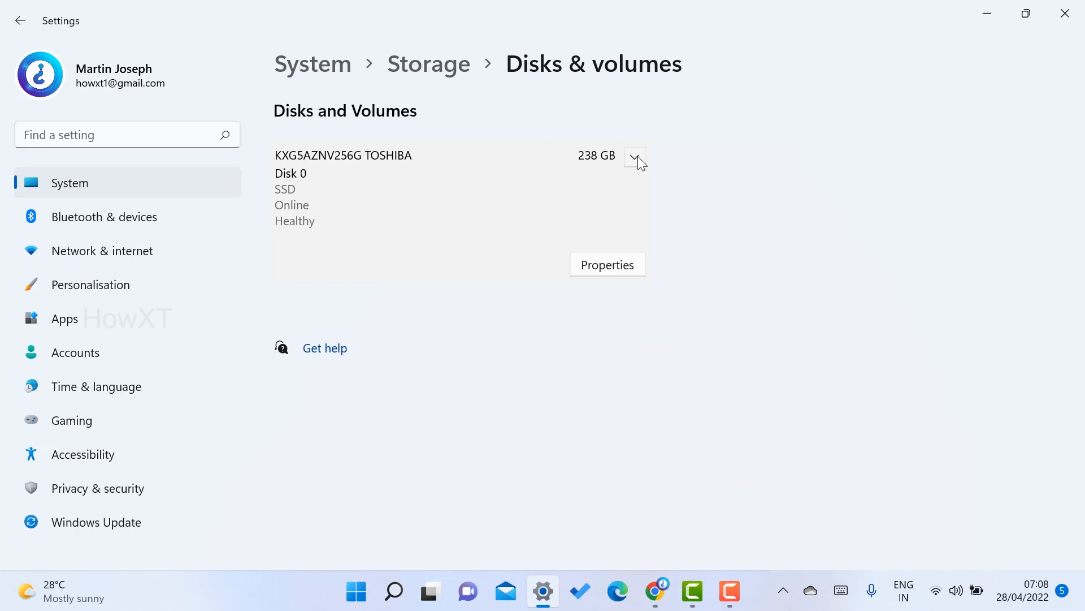
{"action": "left_click", "coordinate": [633, 157]}
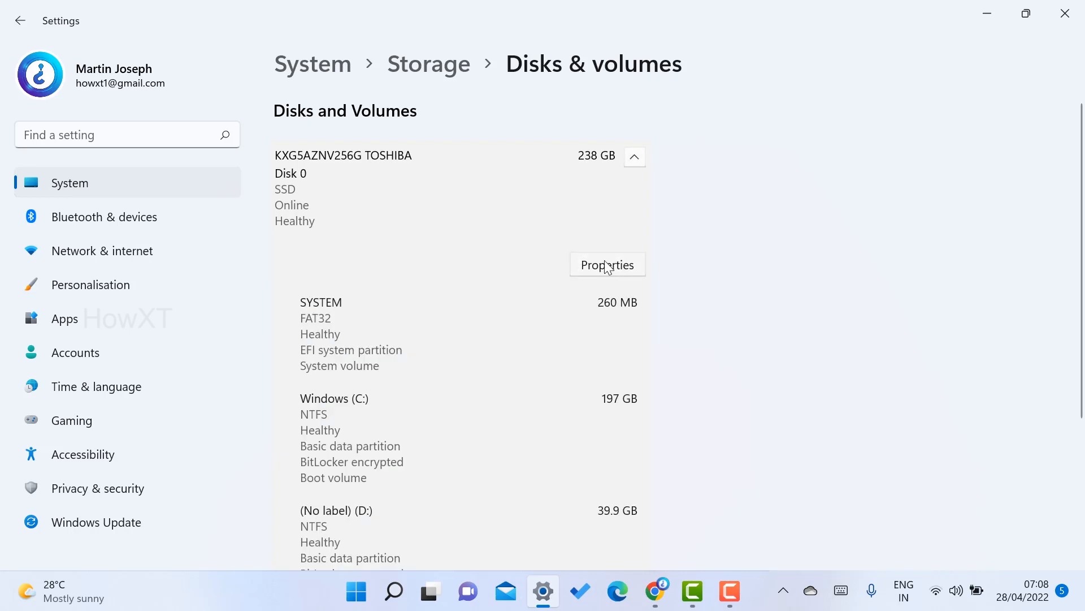
{"action": "mouse_move", "coordinate": [605, 270]}
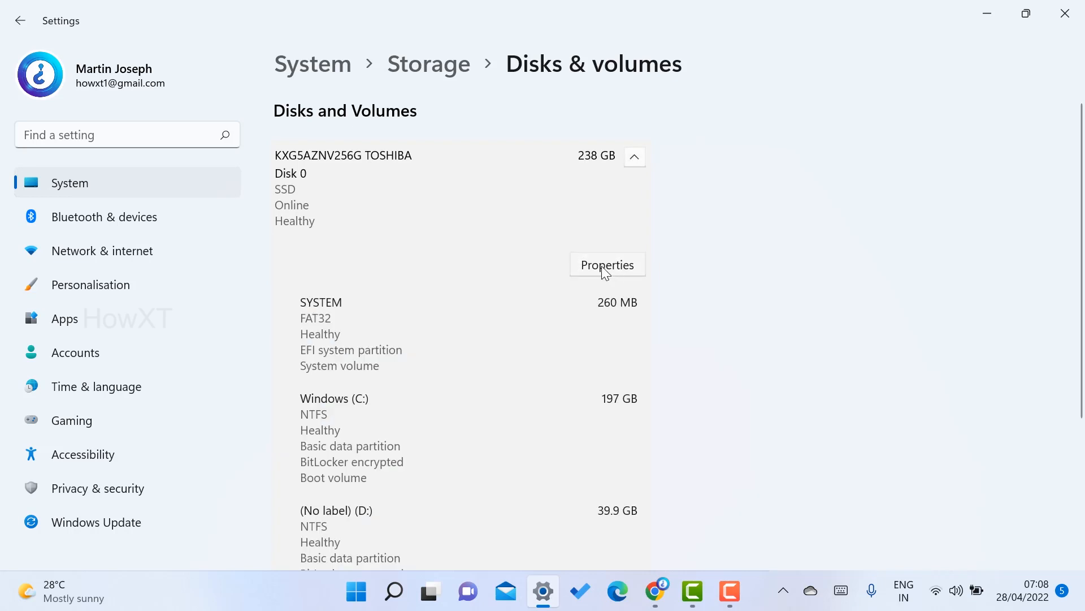
- Open the TOSHIBA SSD properties and review drive health: 91% life, 100% spare, 42°C
{"action": "left_click", "coordinate": [607, 264]}
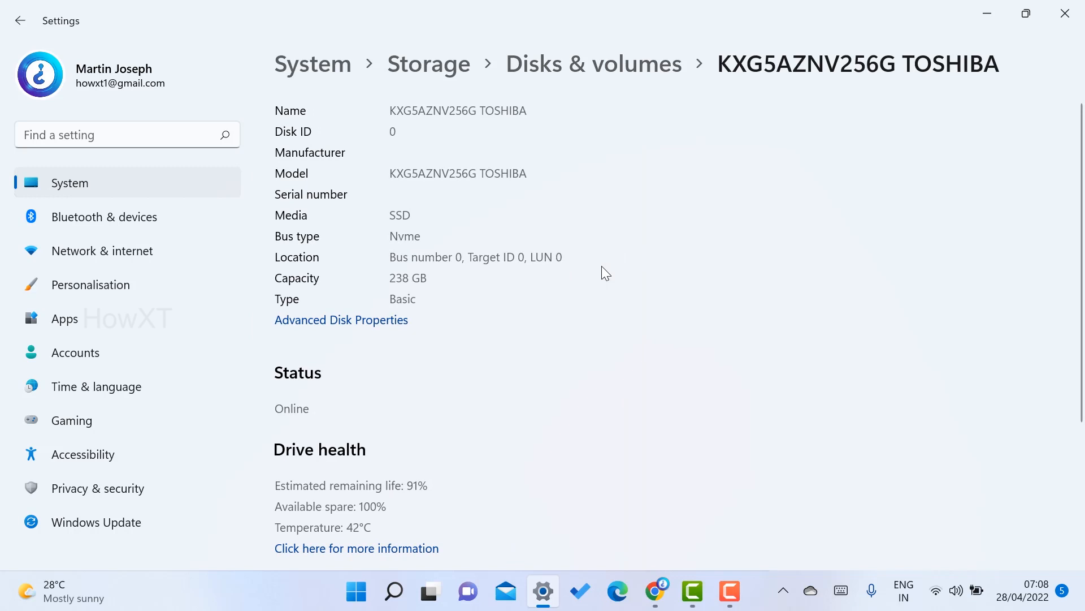
{"action": "scroll", "scroll_direction": "down", "scroll_amount": 3}
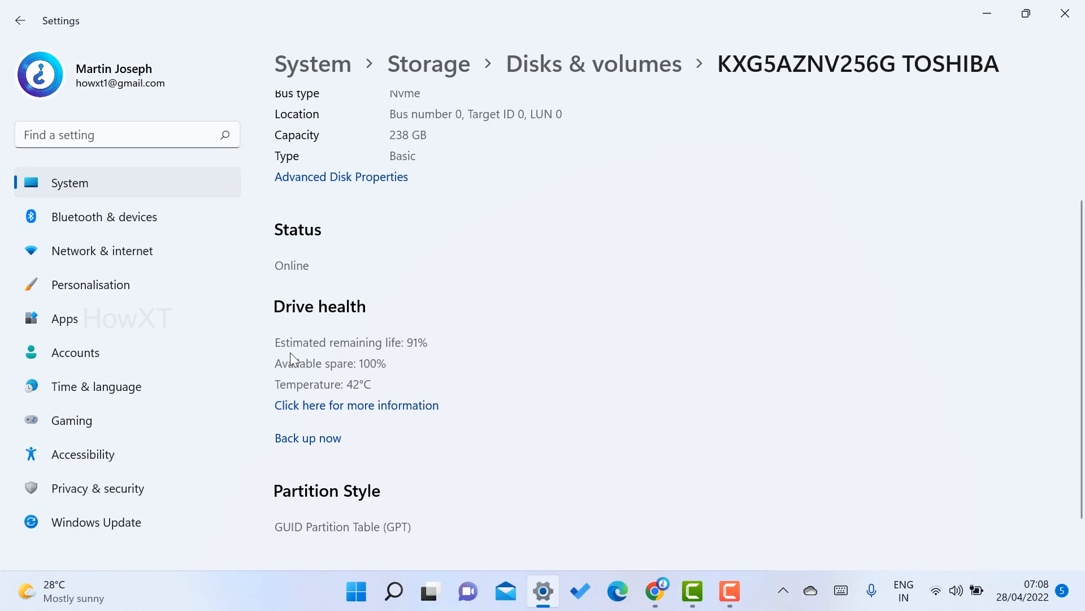
{"action": "mouse_move", "coordinate": [394, 355]}
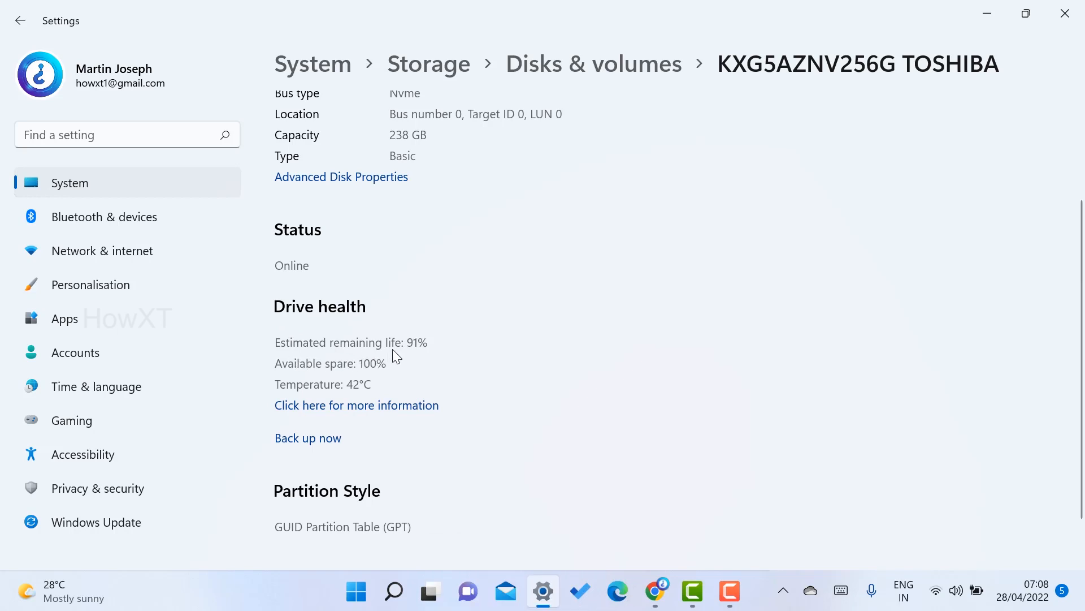
{"action": "mouse_move", "coordinate": [415, 351]}
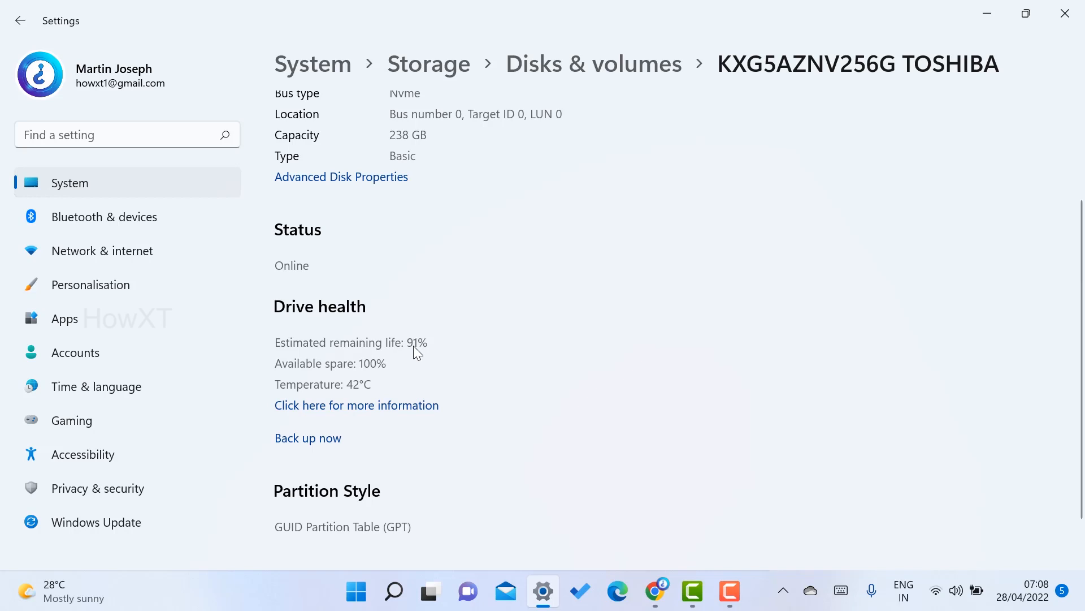
{"action": "mouse_move", "coordinate": [302, 383]}
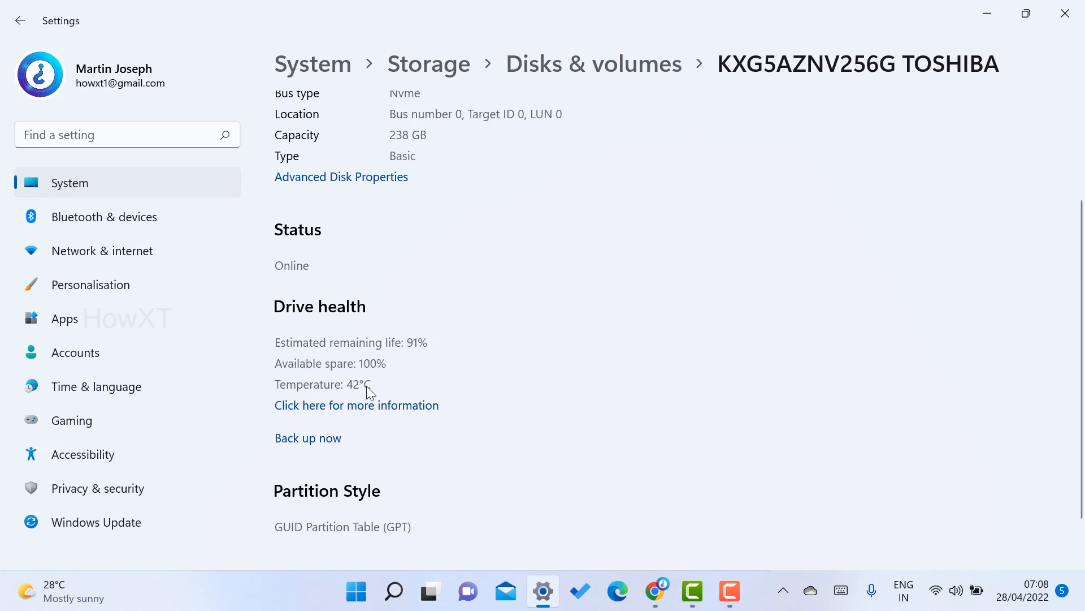
{"action": "mouse_move", "coordinate": [407, 389]}
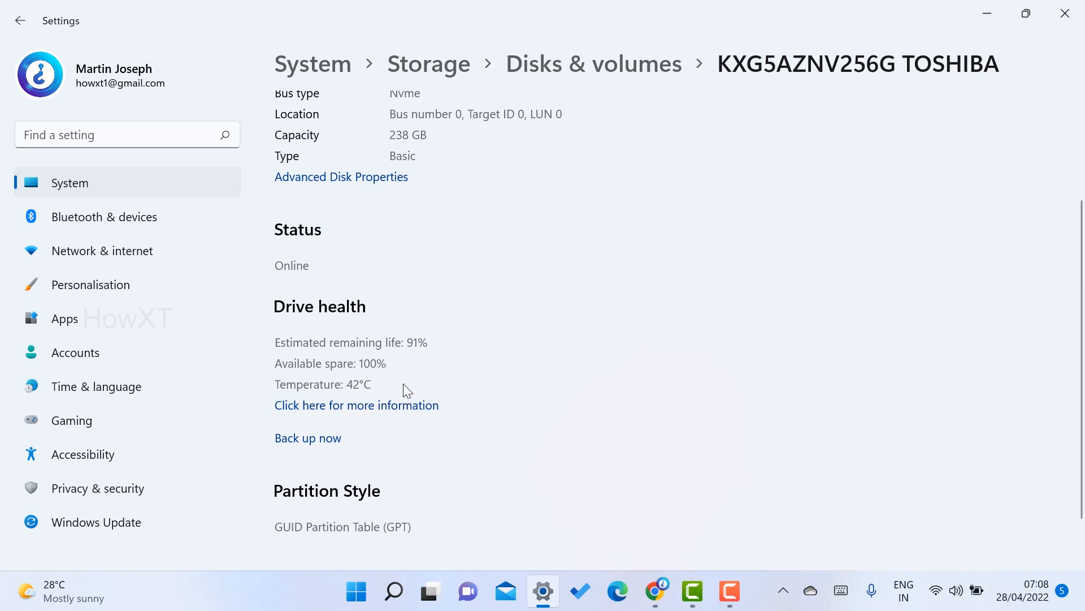
{"action": "scroll", "scroll_direction": "up", "scroll_amount": 3}
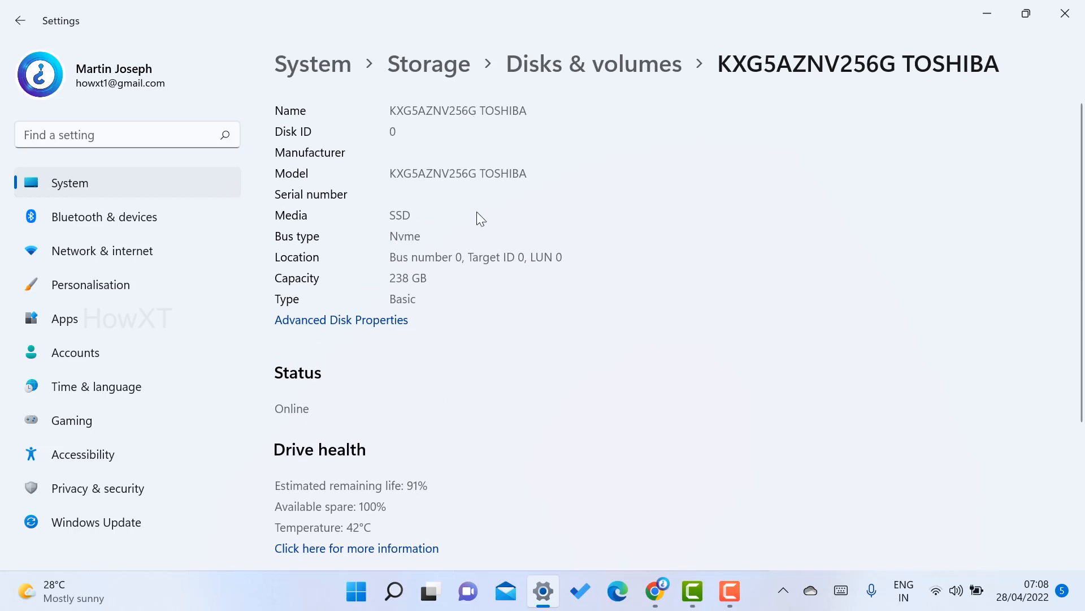
{"action": "mouse_move", "coordinate": [476, 154]}
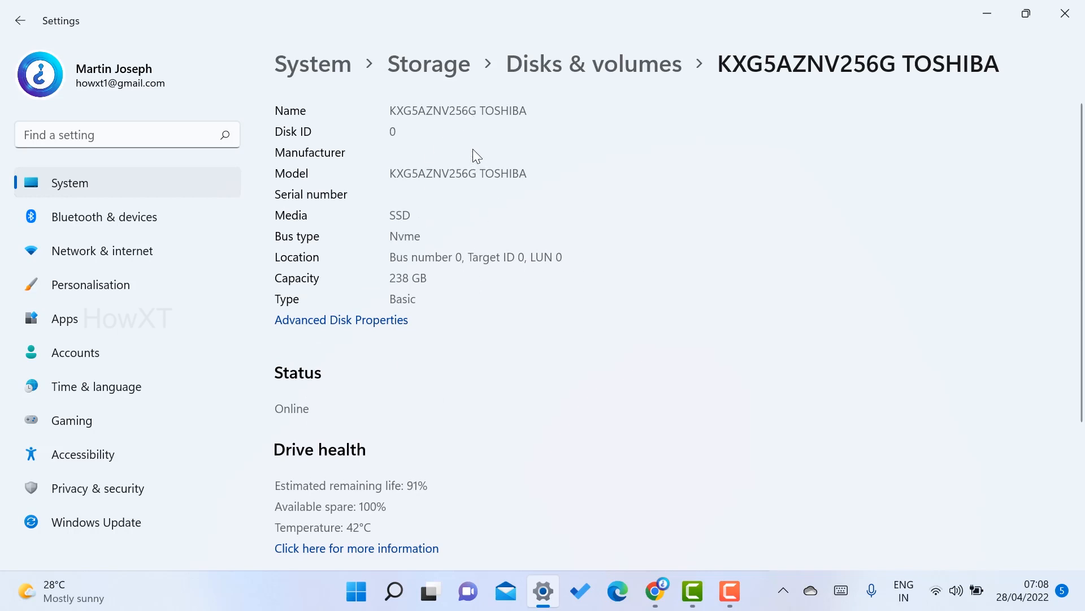
{"action": "scroll", "scroll_direction": "down", "scroll_amount": 3}
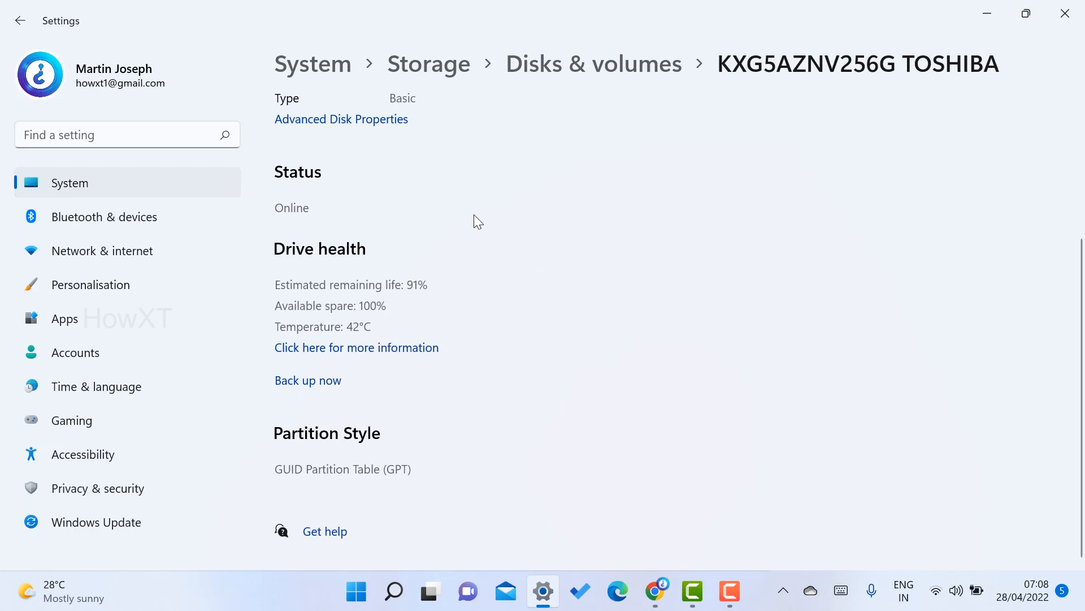
{"action": "mouse_move", "coordinate": [308, 380]}
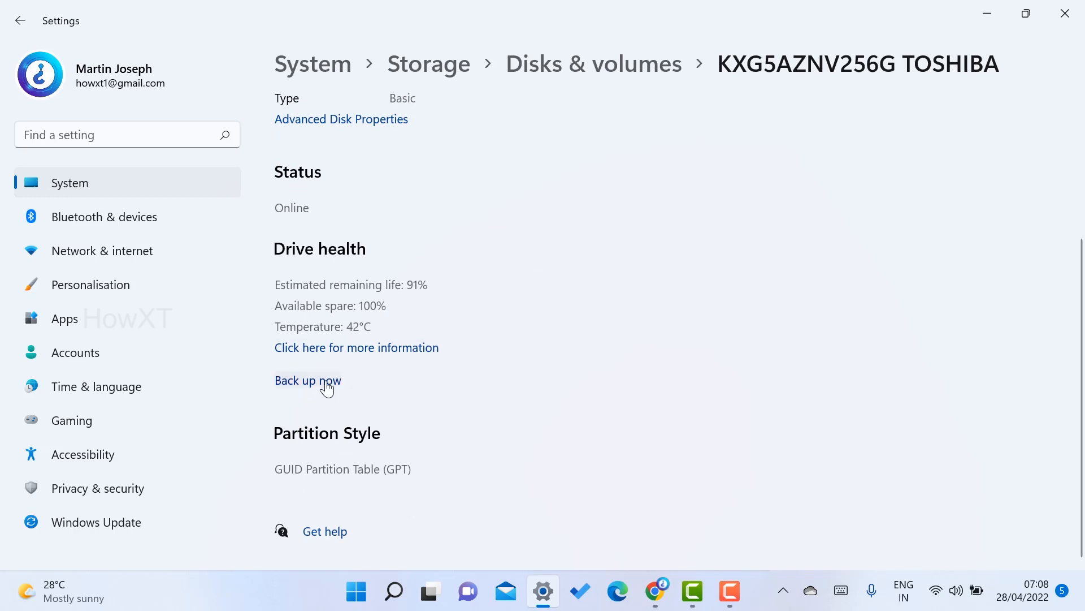
{"action": "mouse_move", "coordinate": [419, 296]}
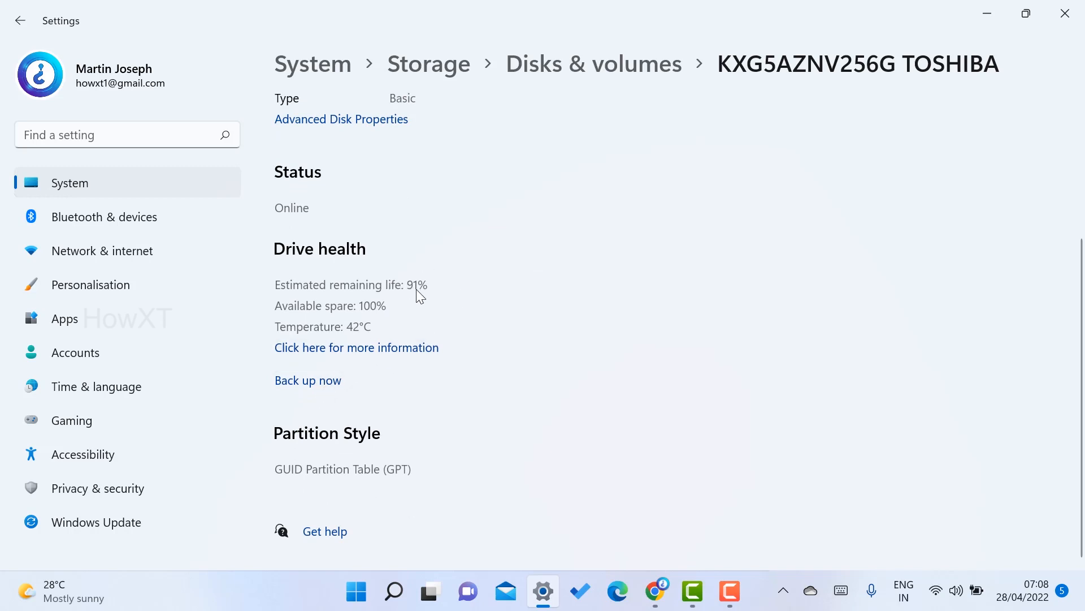
{"action": "mouse_move", "coordinate": [393, 386]}
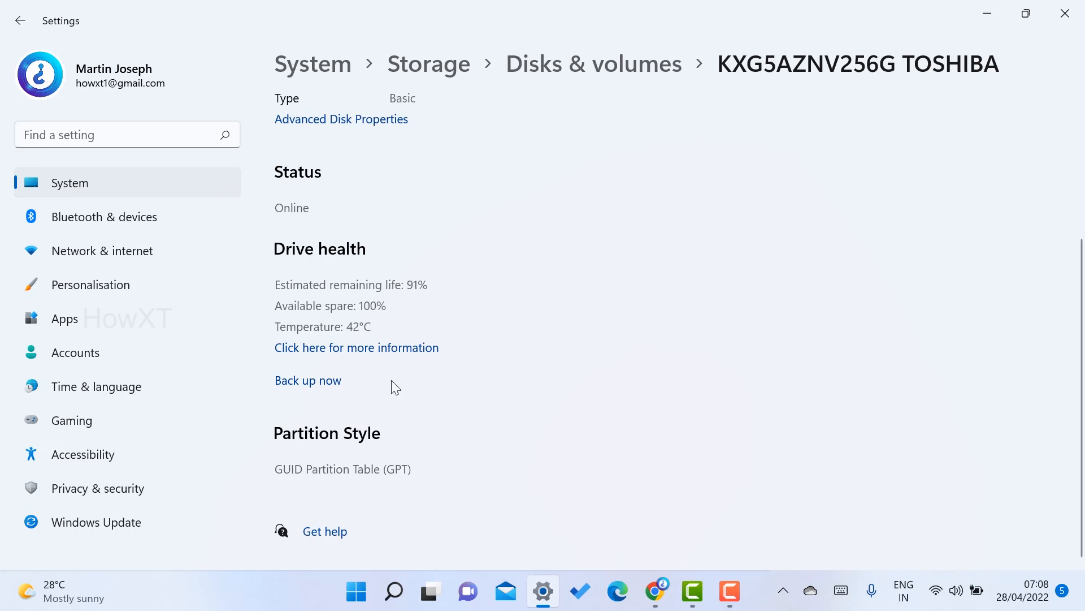
{"action": "mouse_move", "coordinate": [516, 310]}
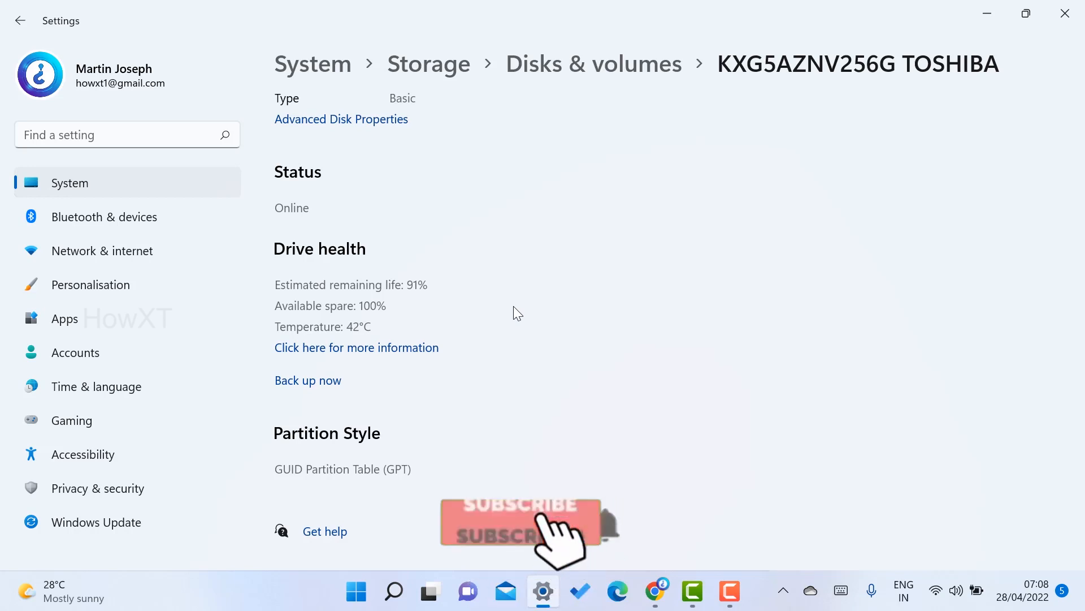
{"action": "scroll", "scroll_direction": "up", "scroll_amount": 3}
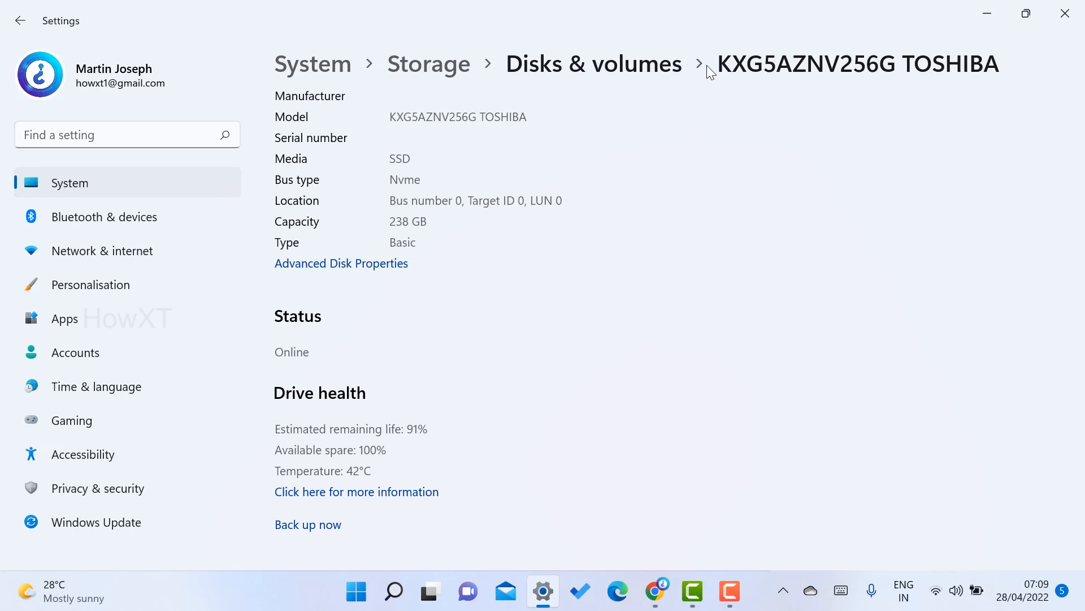
{"action": "mouse_move", "coordinate": [791, 78]}
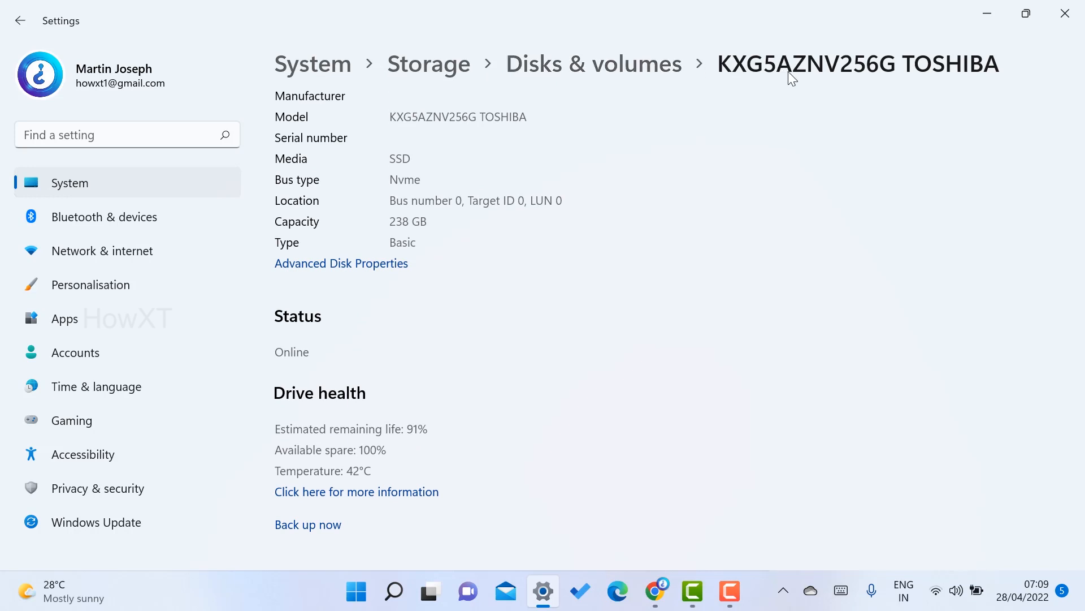
{"action": "mouse_move", "coordinate": [443, 310]}
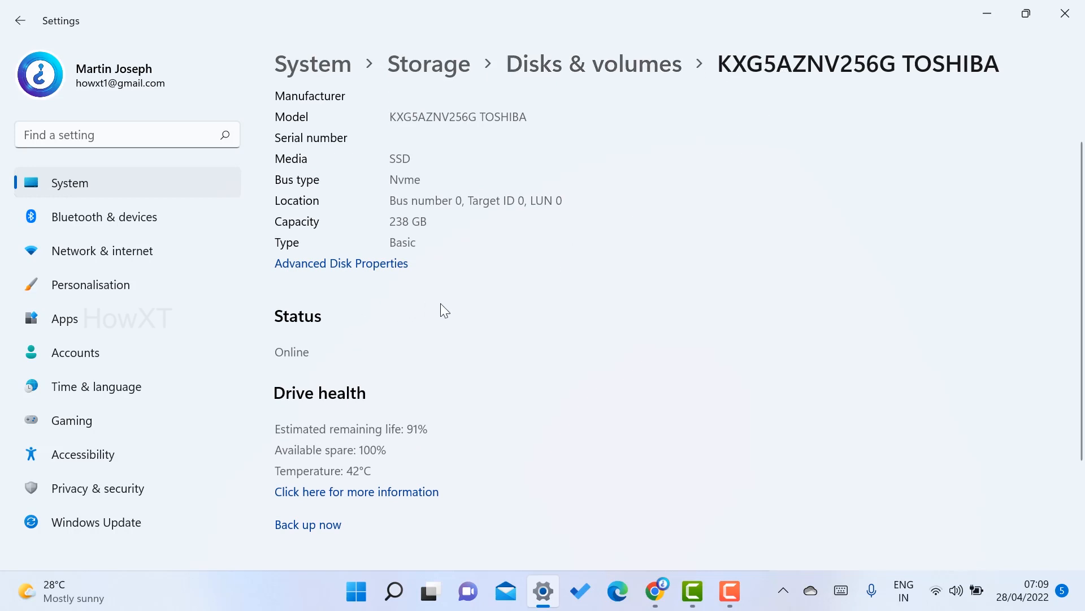
{"action": "left_click", "coordinate": [340, 263]}
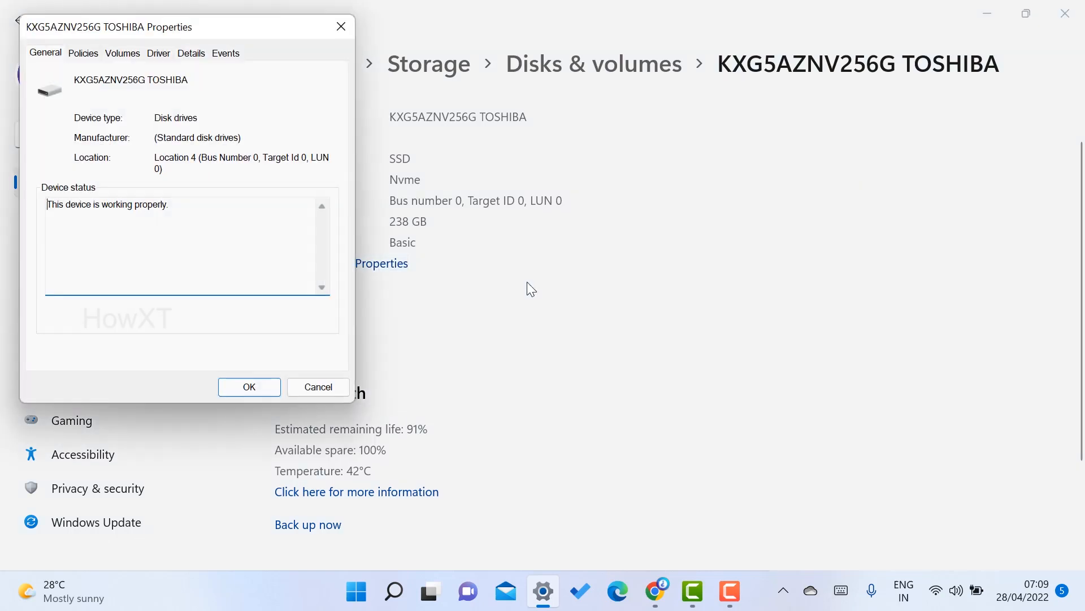
{"action": "mouse_move", "coordinate": [213, 162]}
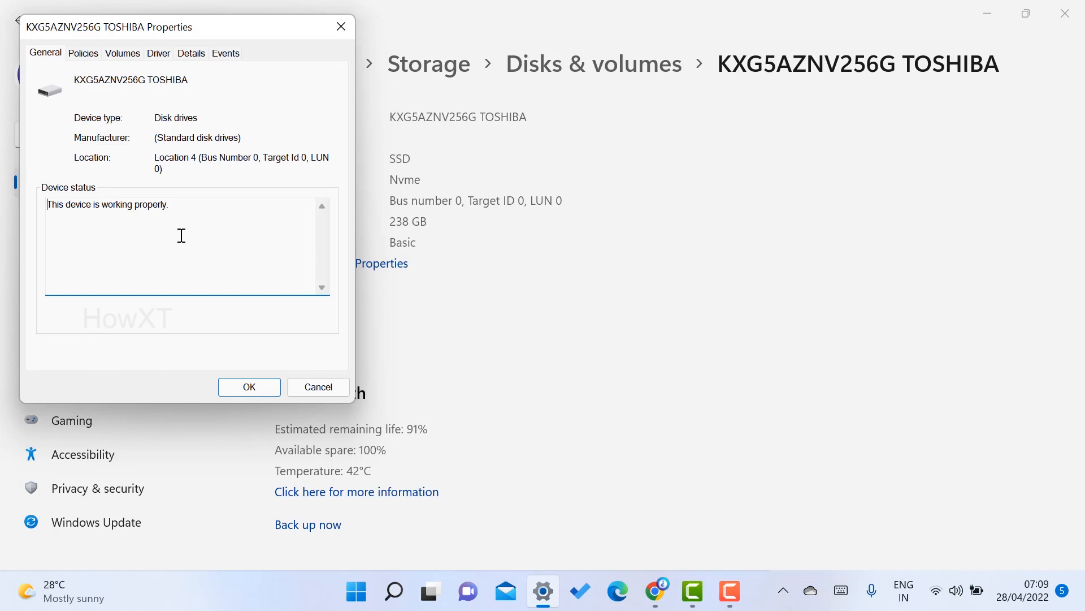
{"action": "mouse_move", "coordinate": [53, 206]}
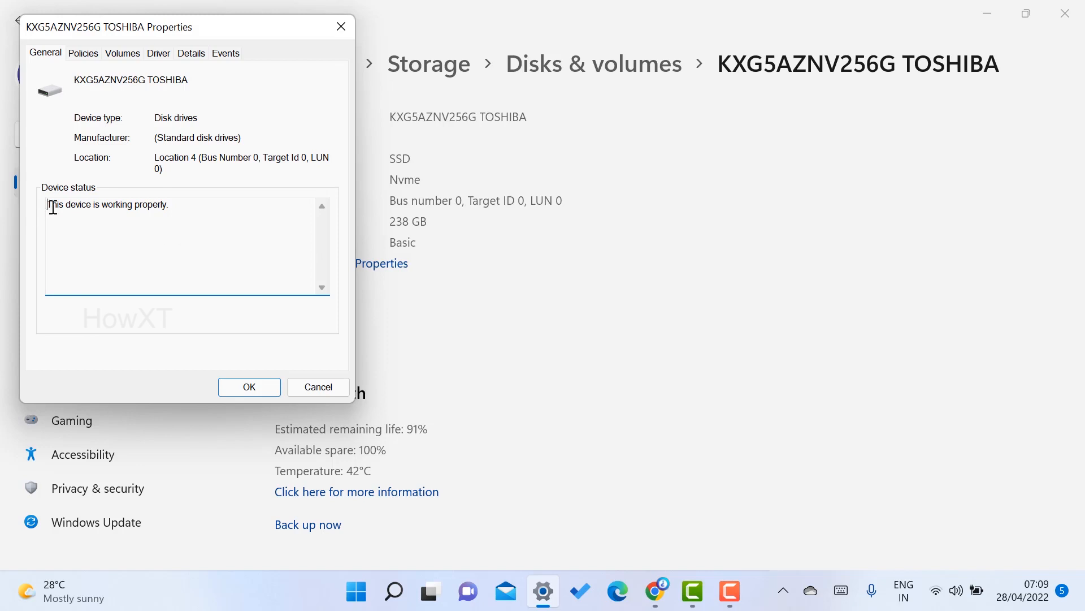
{"action": "mouse_move", "coordinate": [188, 213]}
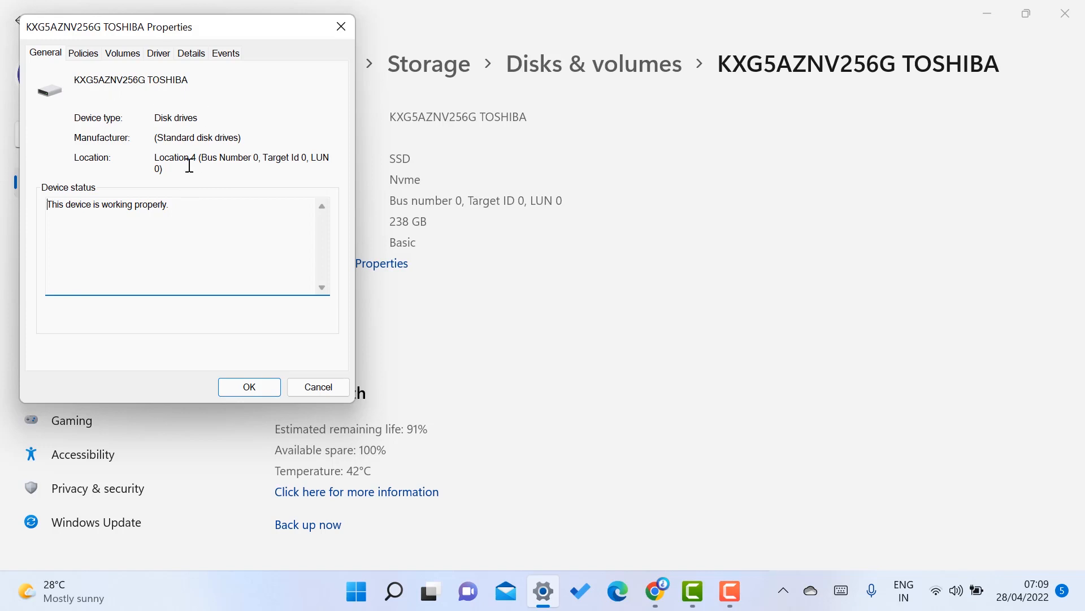
{"action": "mouse_move", "coordinate": [213, 192]}
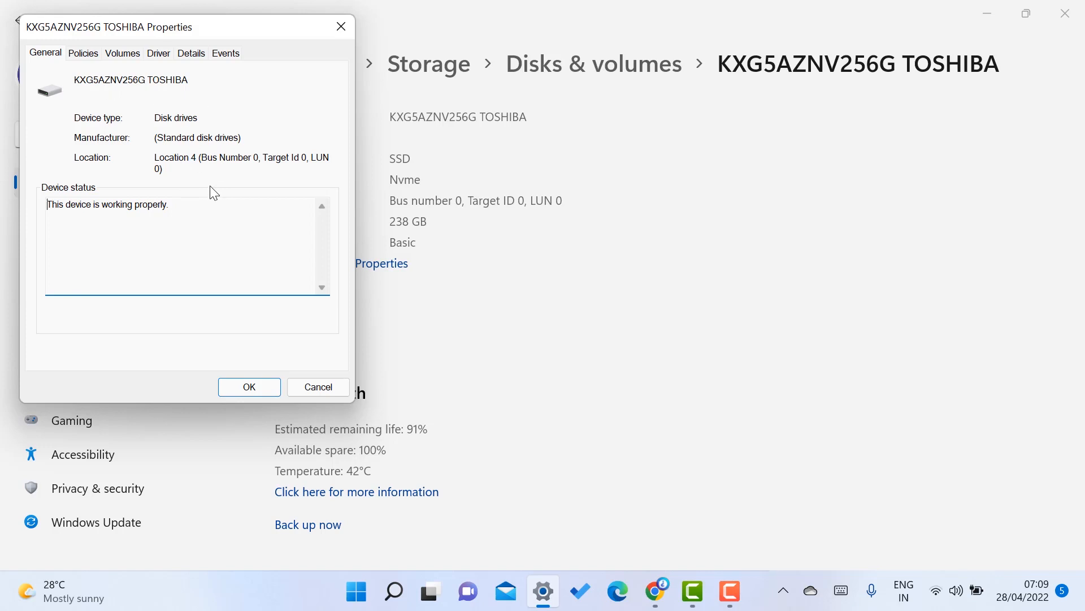
{"action": "left_click", "coordinate": [249, 386]}
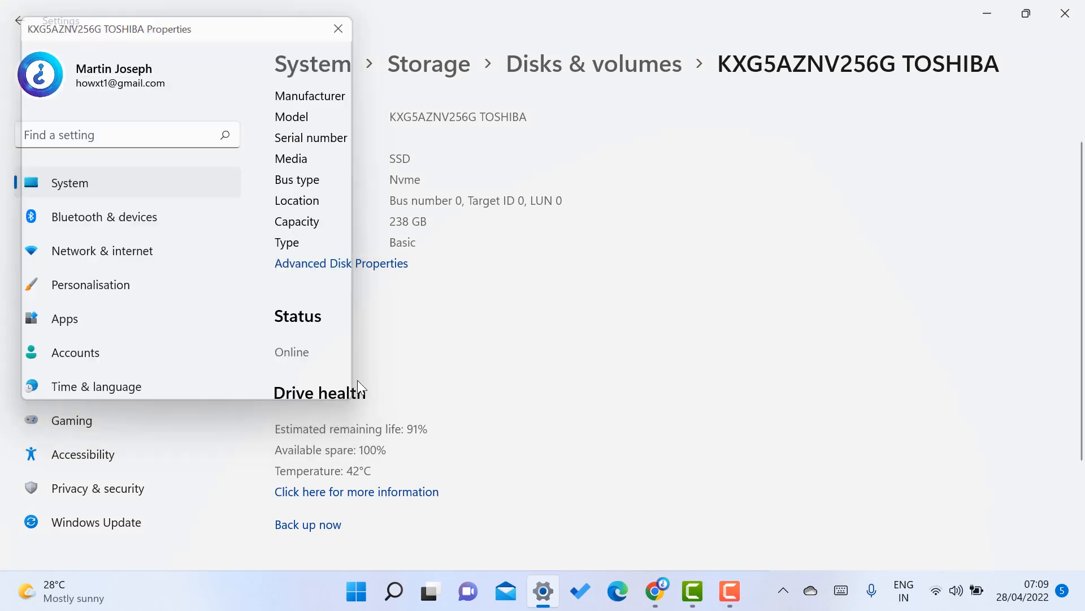
{"action": "left_click", "coordinate": [338, 29]}
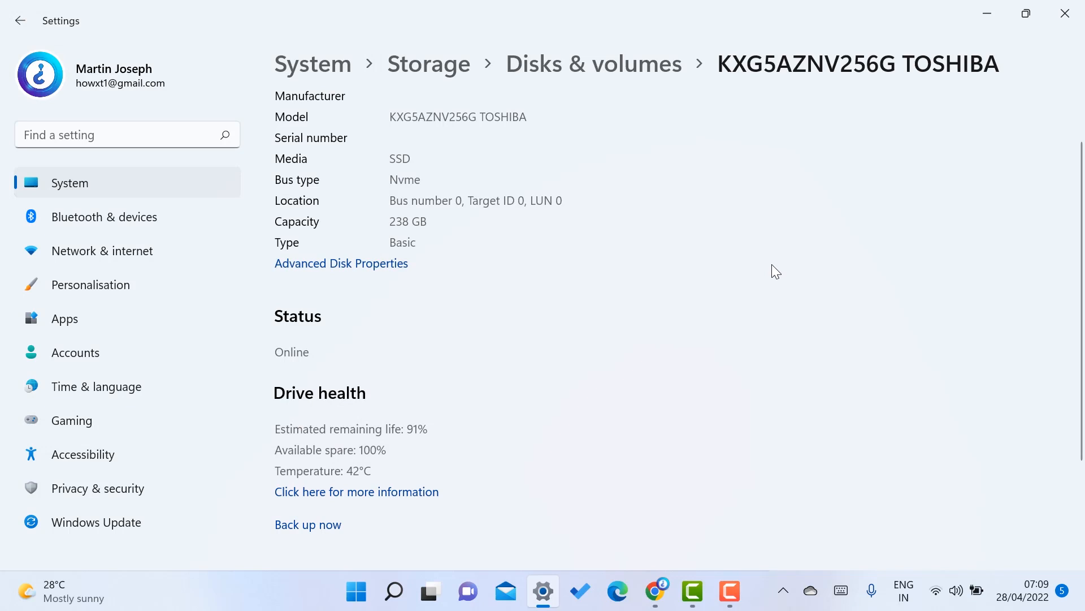